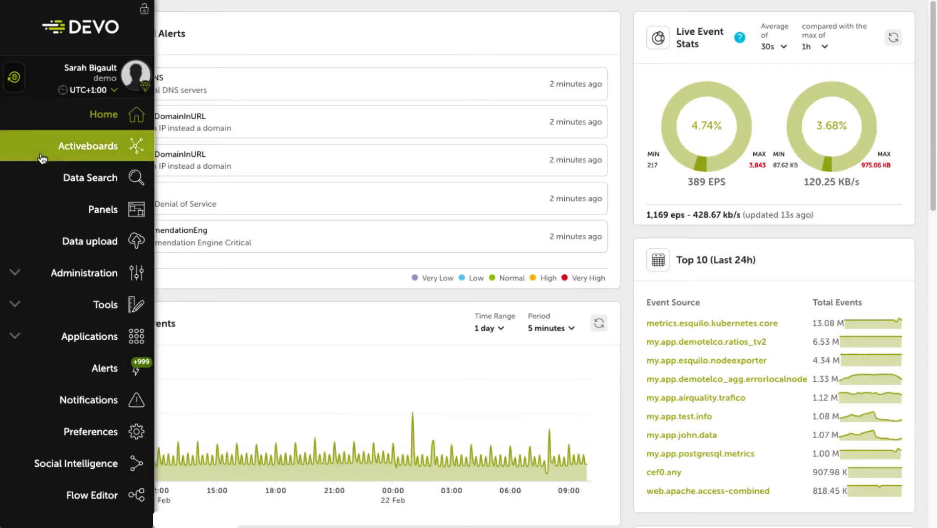
# Step: Go to Activeboards to show the Active Directory Monitoring demo board
pyautogui.click(88, 146)
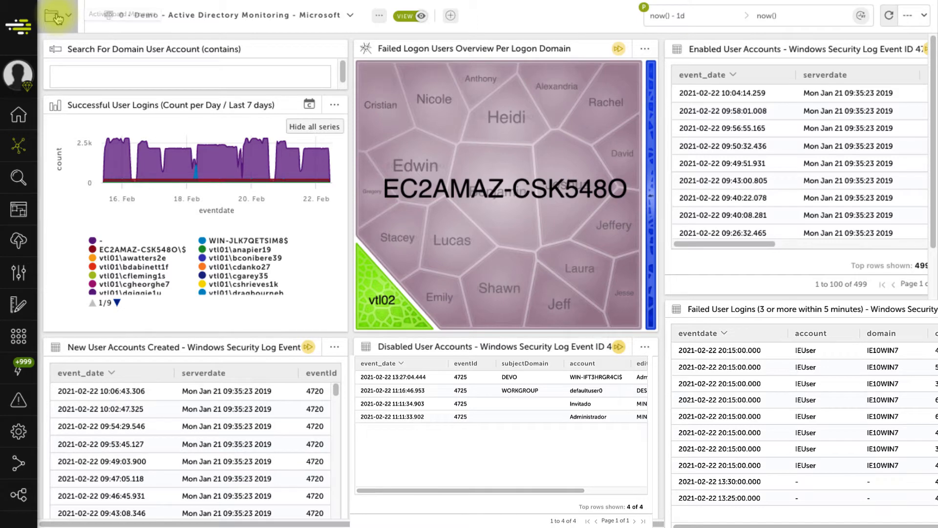
pyautogui.click(56, 15)
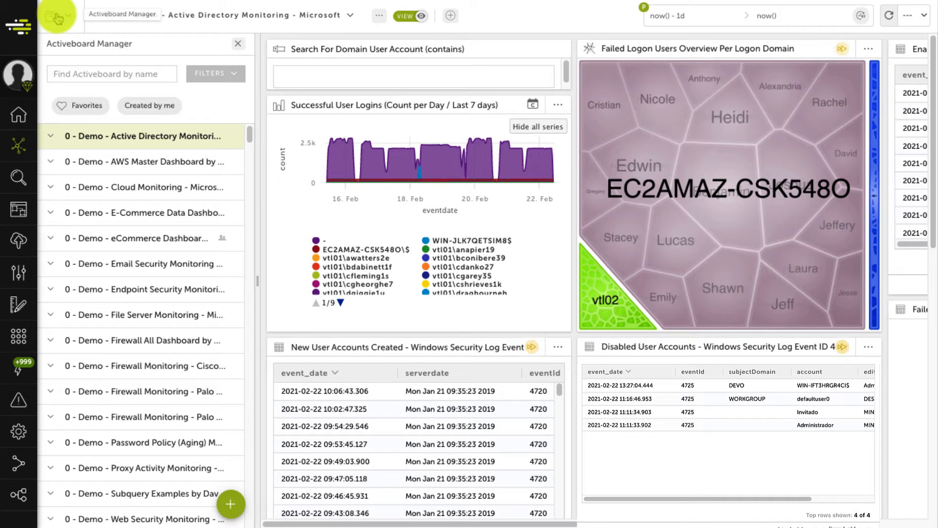
pyautogui.click(150, 106)
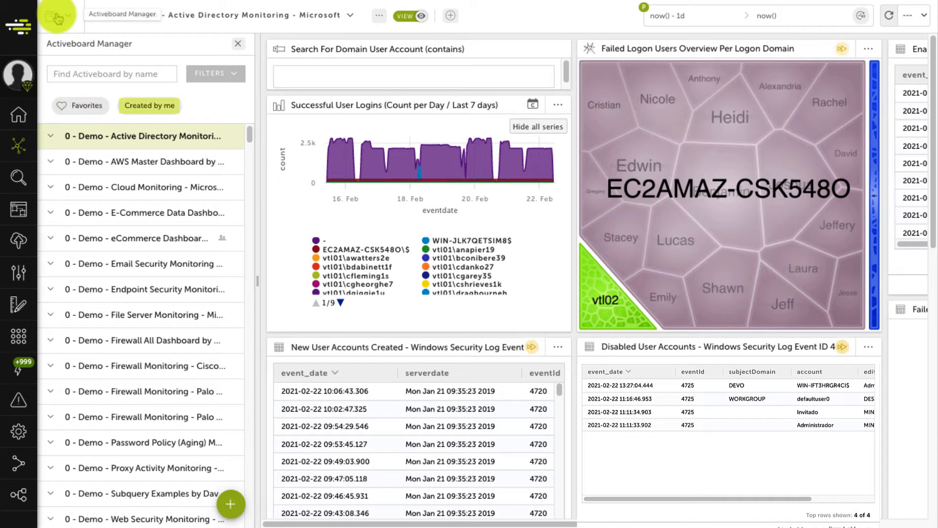
pyautogui.click(215, 74)
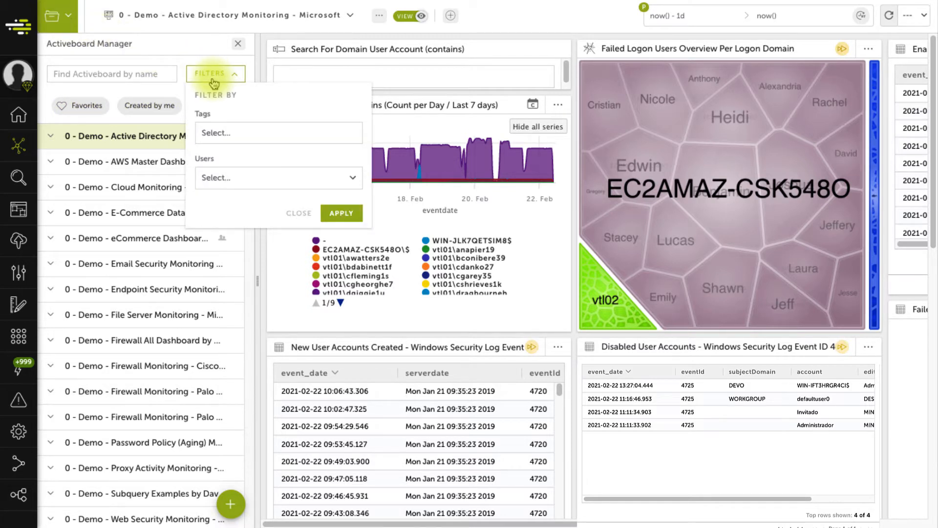
pyautogui.moveTo(209, 34)
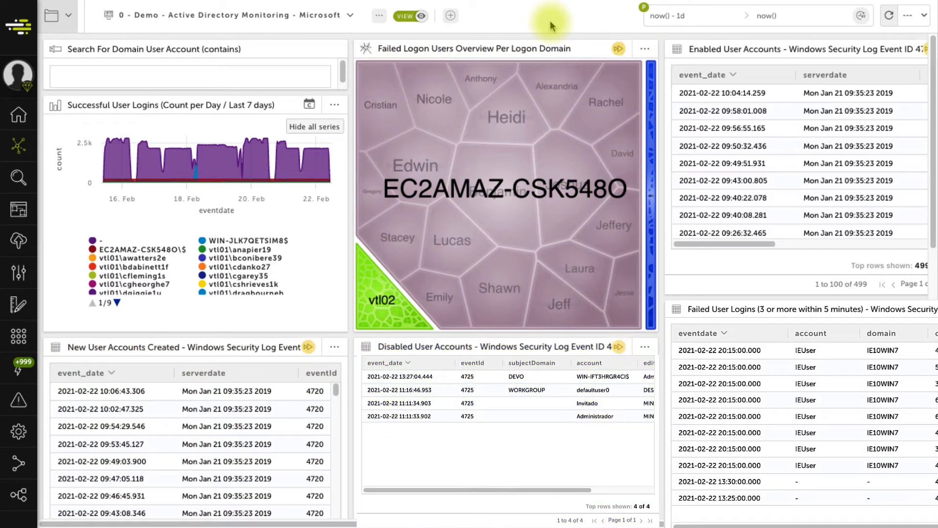
pyautogui.click(688, 15)
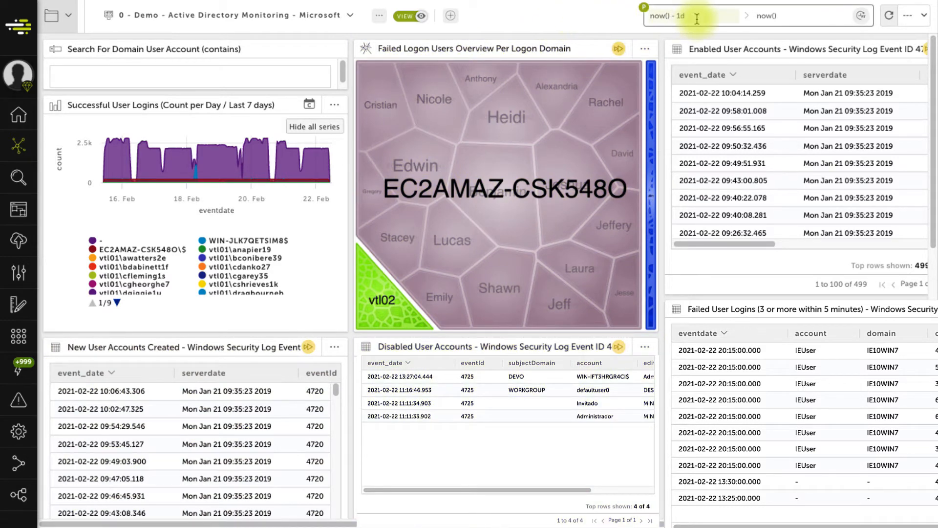
pyautogui.click(692, 16)
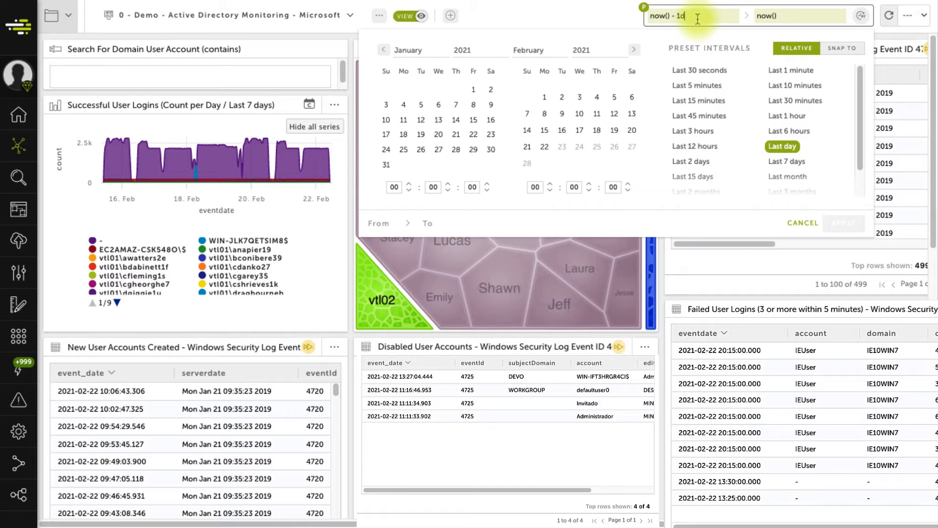
pyautogui.click(335, 106)
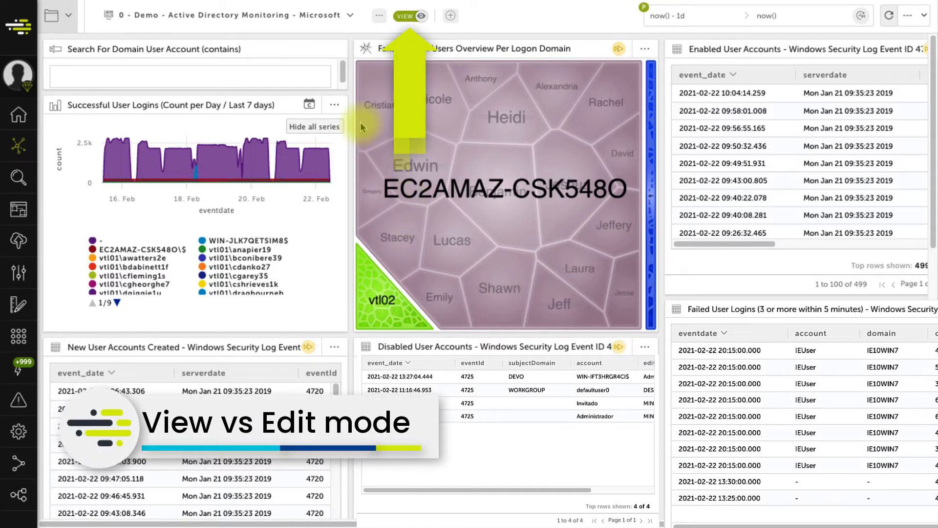
# Step: Expand the failed logon widget full-size, return, and switch the board to EDIT mode
pyautogui.click(645, 48)
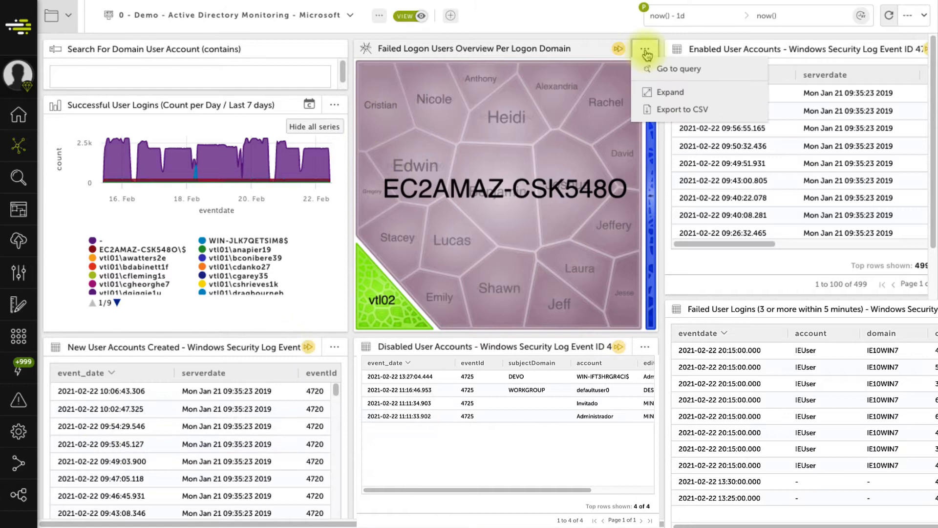
pyautogui.click(670, 92)
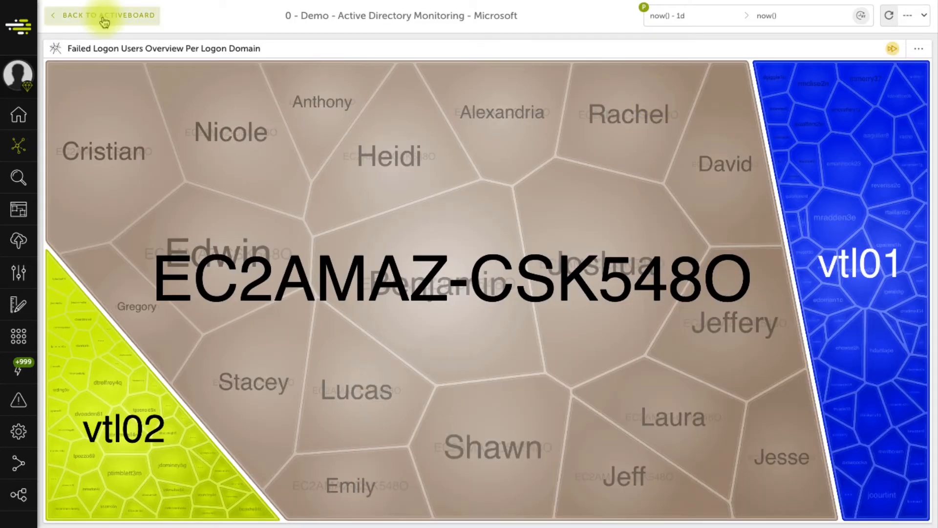
pyautogui.click(102, 15)
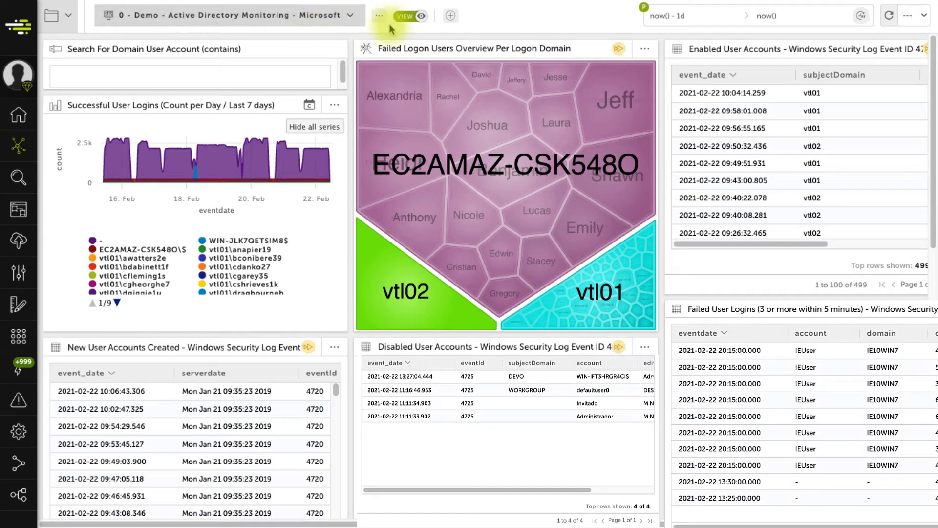
pyautogui.click(406, 16)
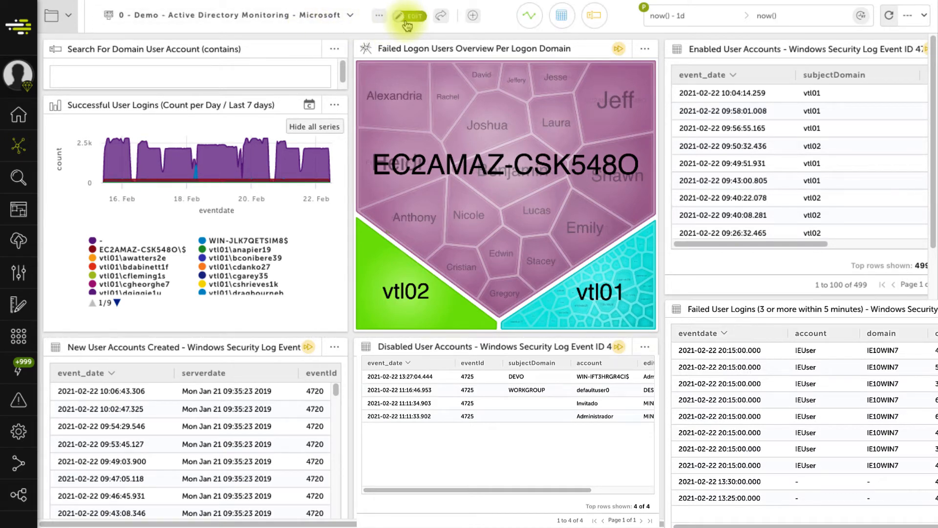
pyautogui.click(335, 105)
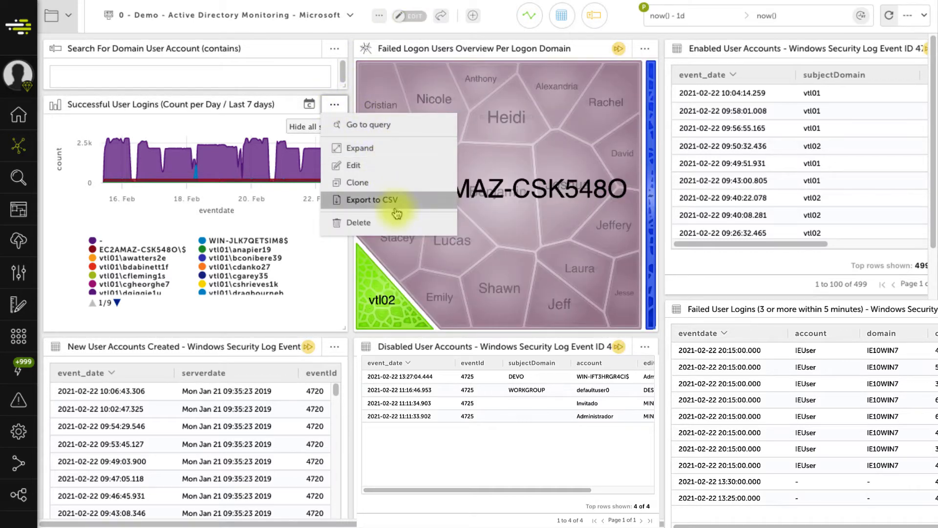
pyautogui.moveTo(402, 222)
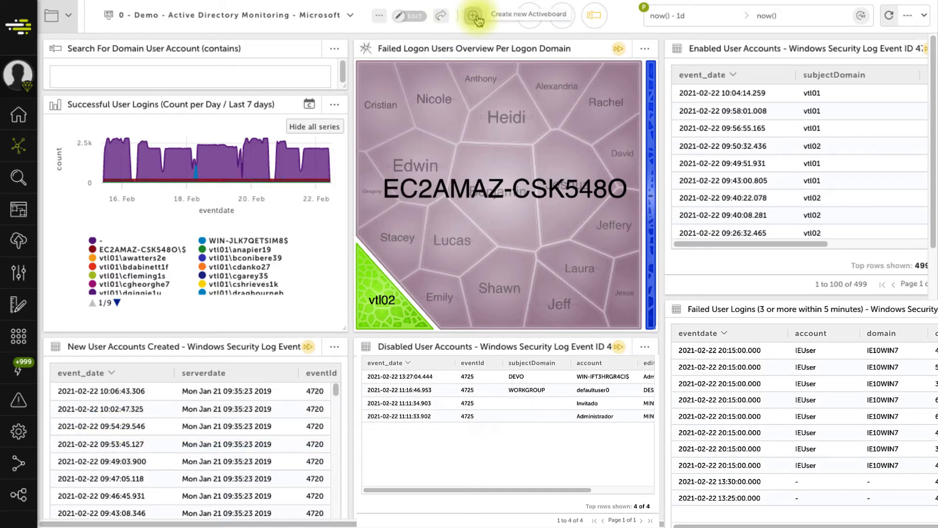
# Step: Create activeboard 'Introducing Activeboards' with description 'Demo for introducing activeboards'
pyautogui.click(474, 15)
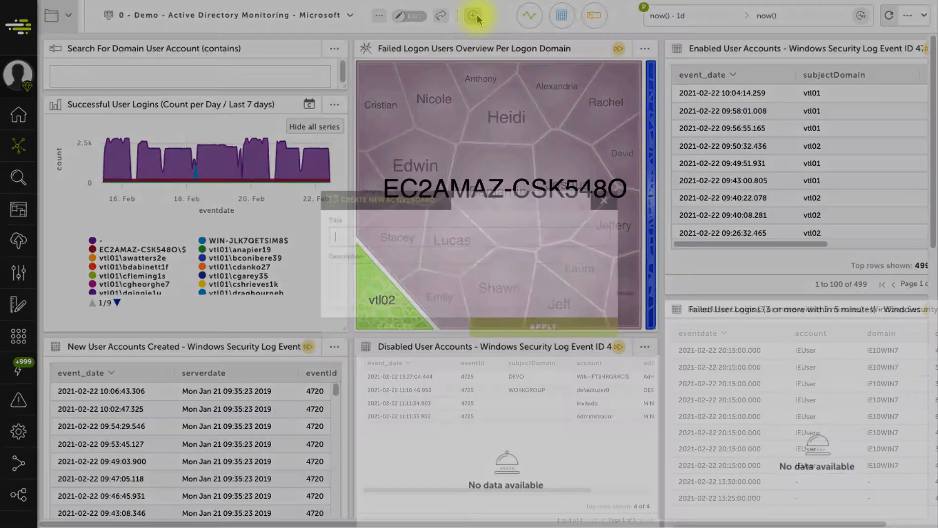
pyautogui.write('Introducing Ac')
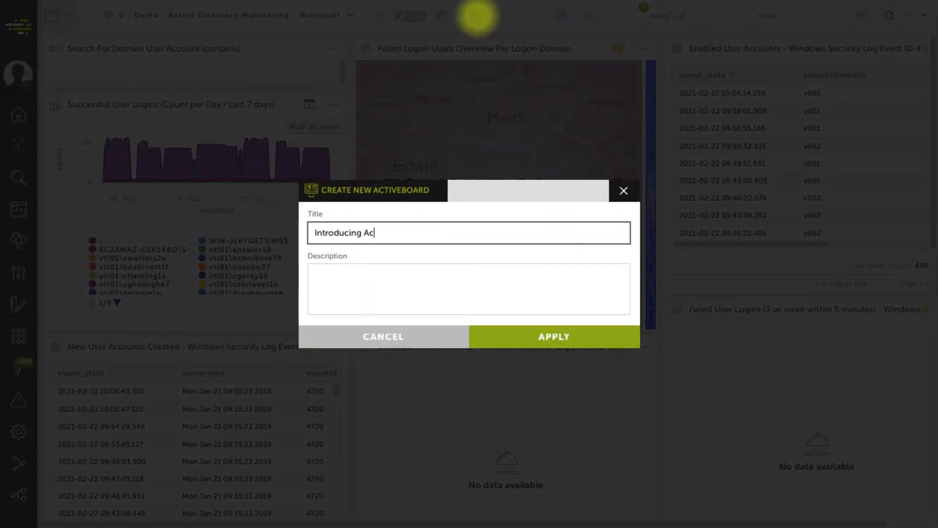
pyautogui.write('Demo for introducing activeboards')
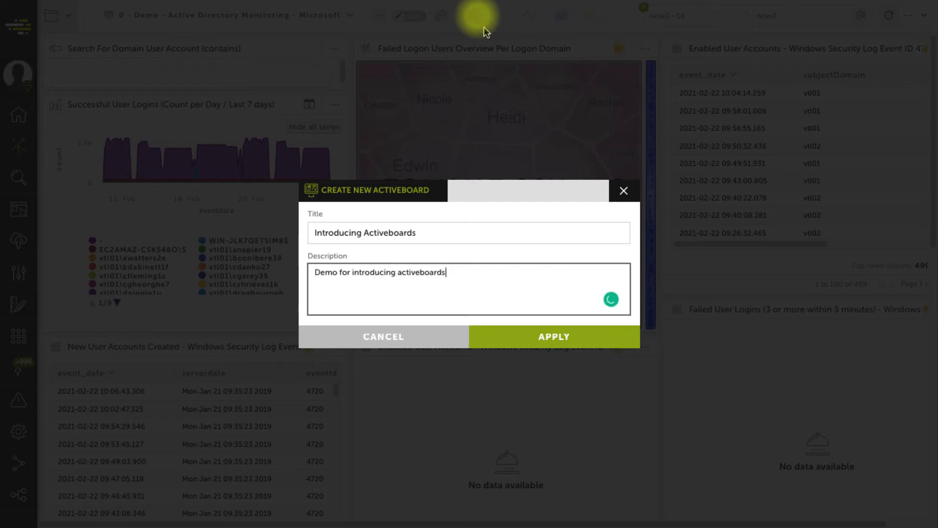
pyautogui.click(553, 336)
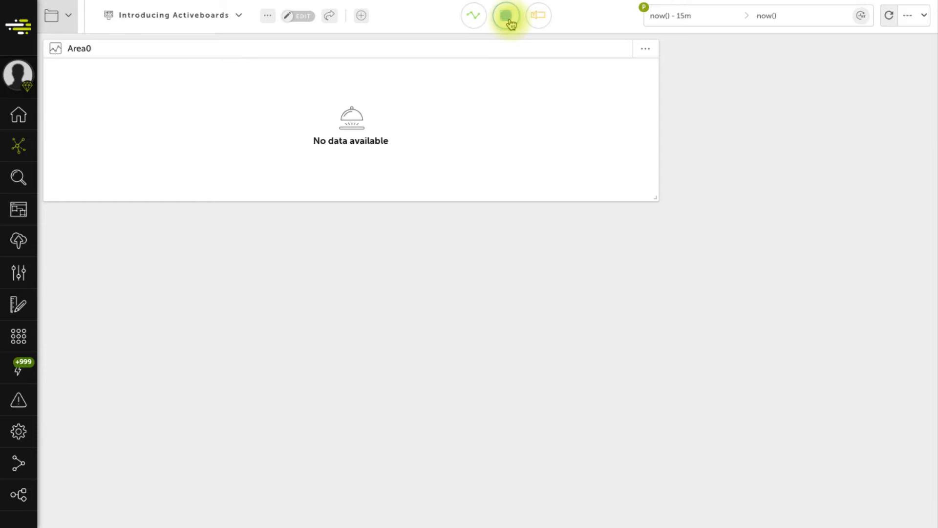
# Step: Add a srcPort-over-time area chart and a 3403-row table from siem.logtrust
pyautogui.click(506, 16)
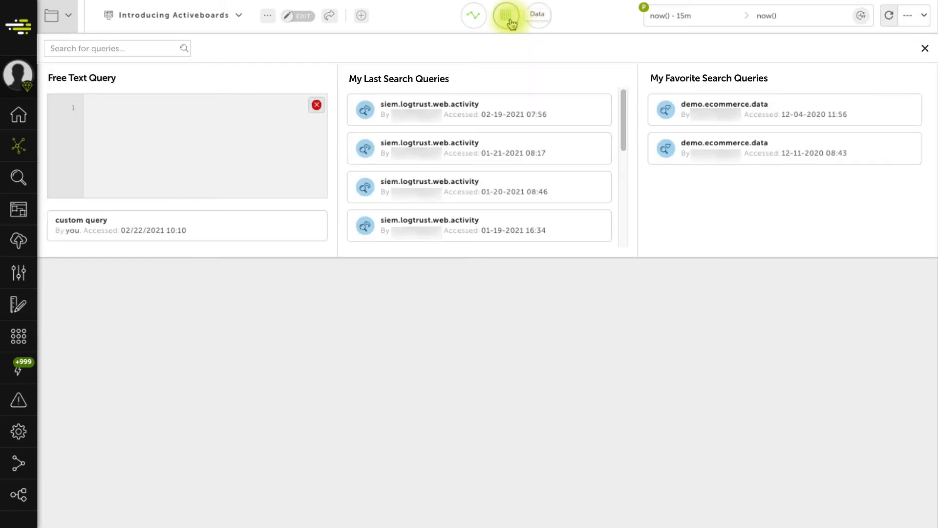
pyautogui.click(506, 15)
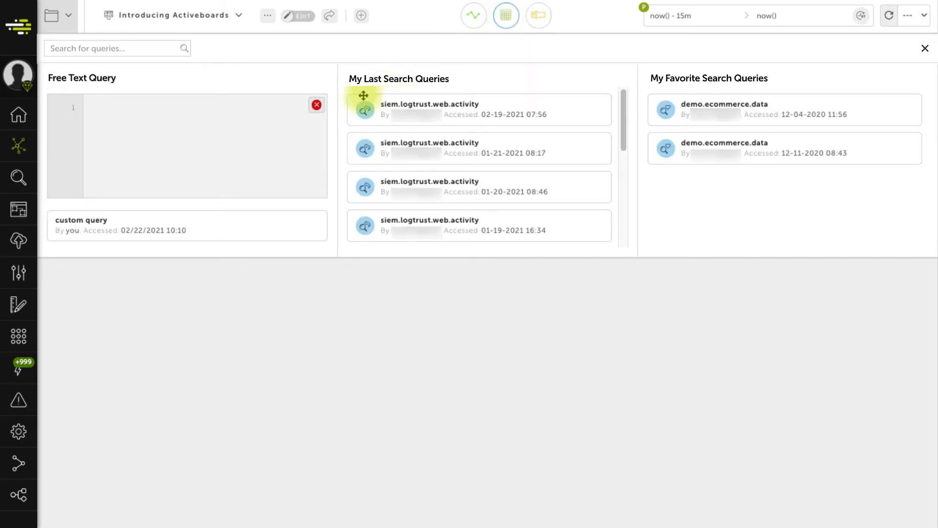
pyautogui.write('siem.logtrust')
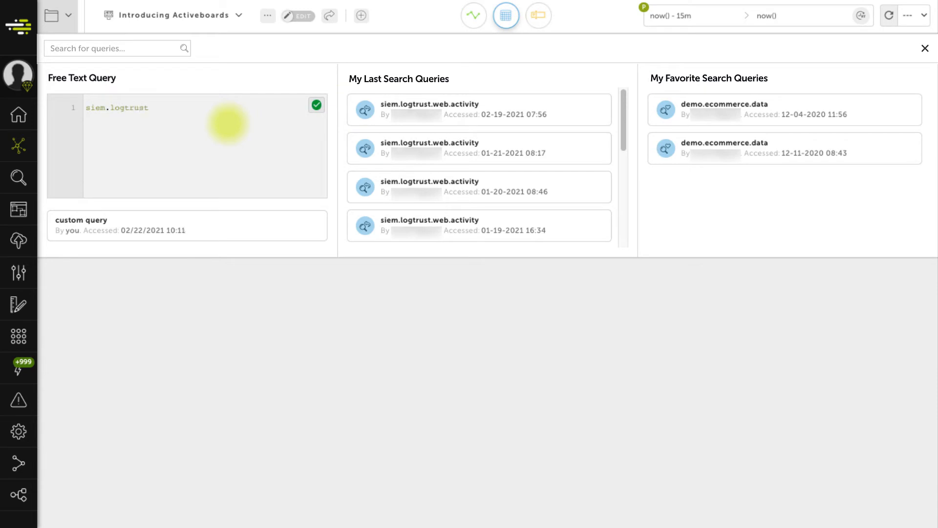
pyautogui.scroll(-3)
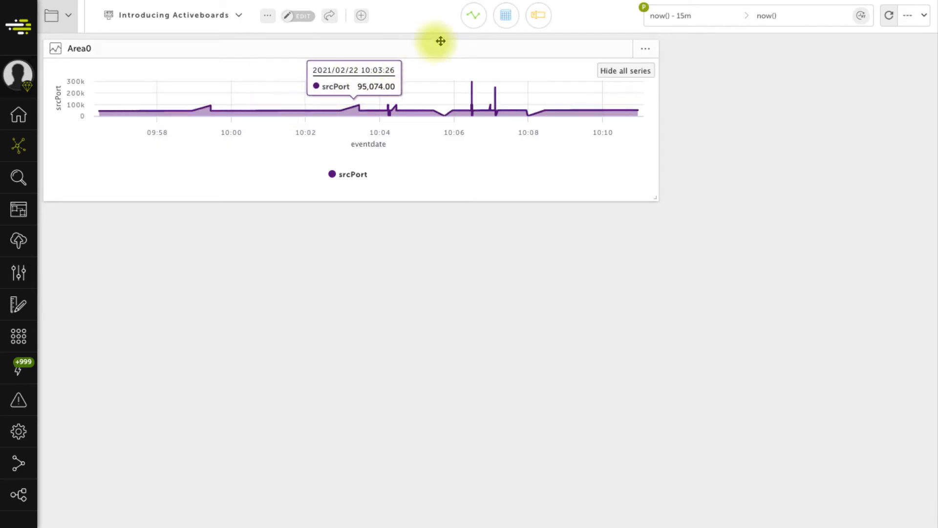
pyautogui.click(506, 15)
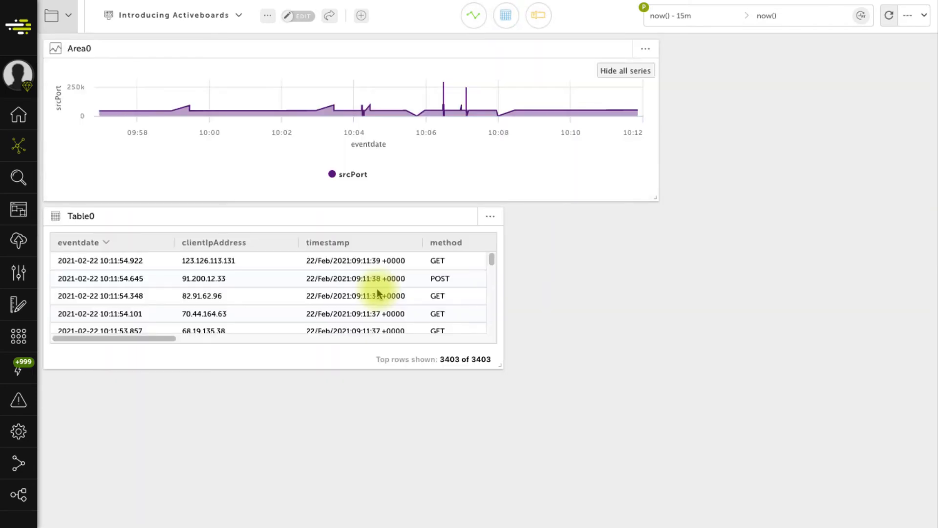
pyautogui.click(538, 15)
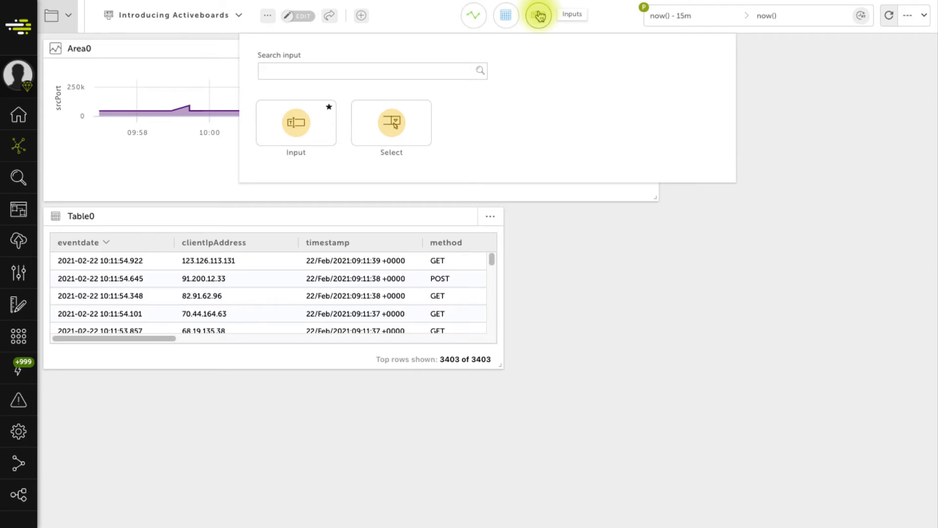
pyautogui.moveTo(377, 53)
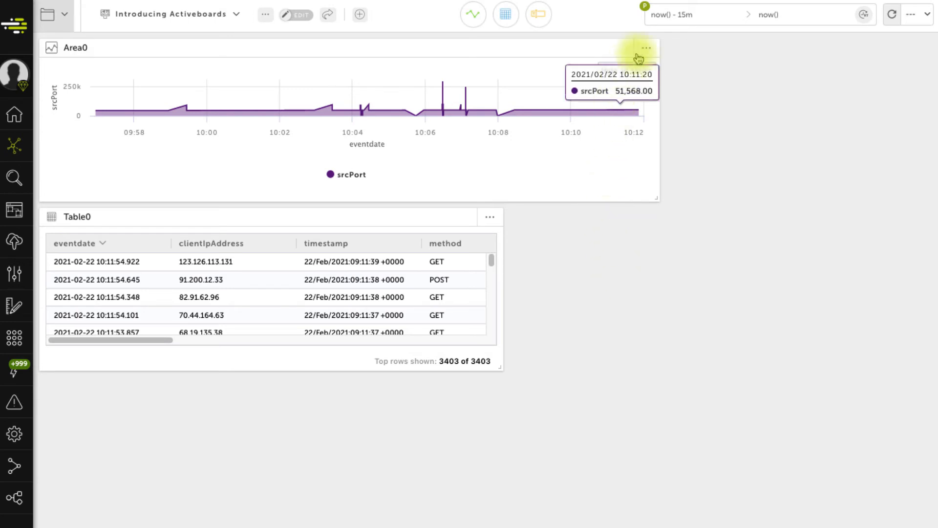
# Step: Rename the area chart to siem.logtrust with description 'demo graph', checking its data source query
pyautogui.click(645, 48)
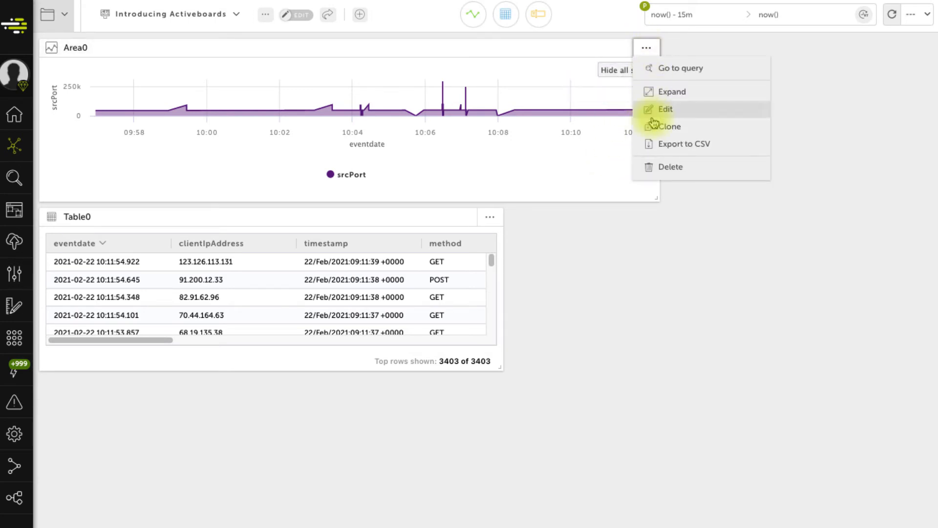
pyautogui.click(665, 109)
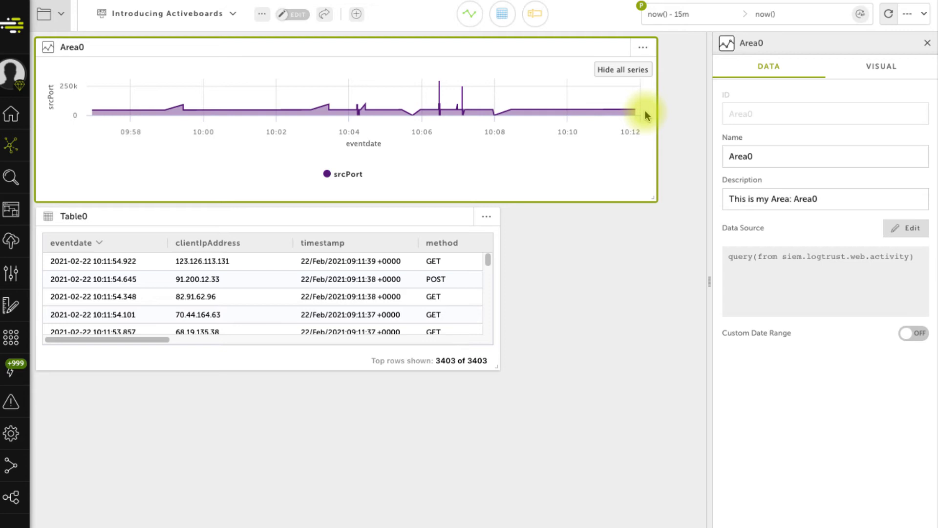
pyautogui.click(824, 156)
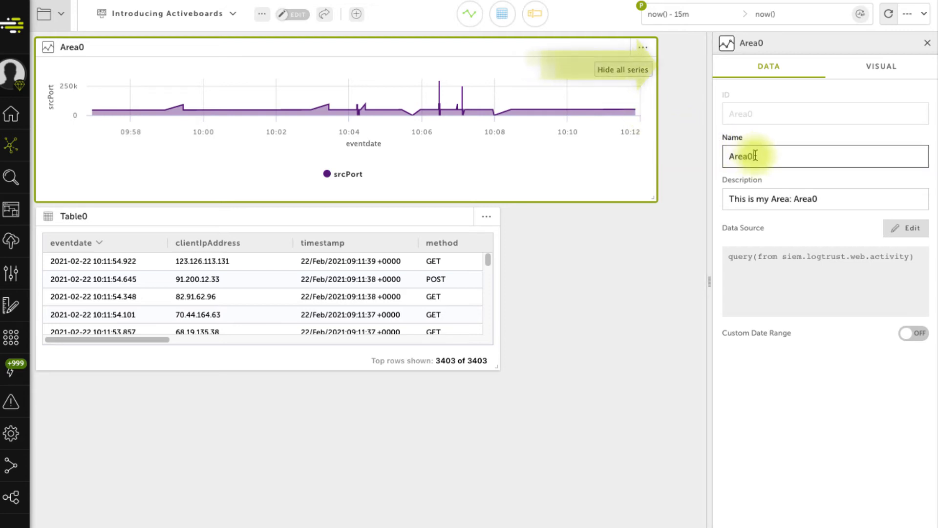
pyautogui.write('siem.log')
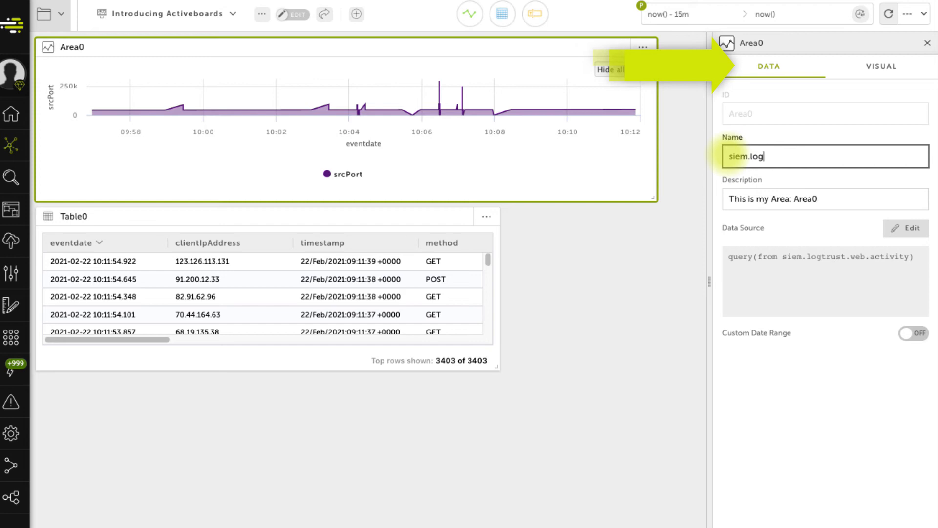
pyautogui.write('demo graph')
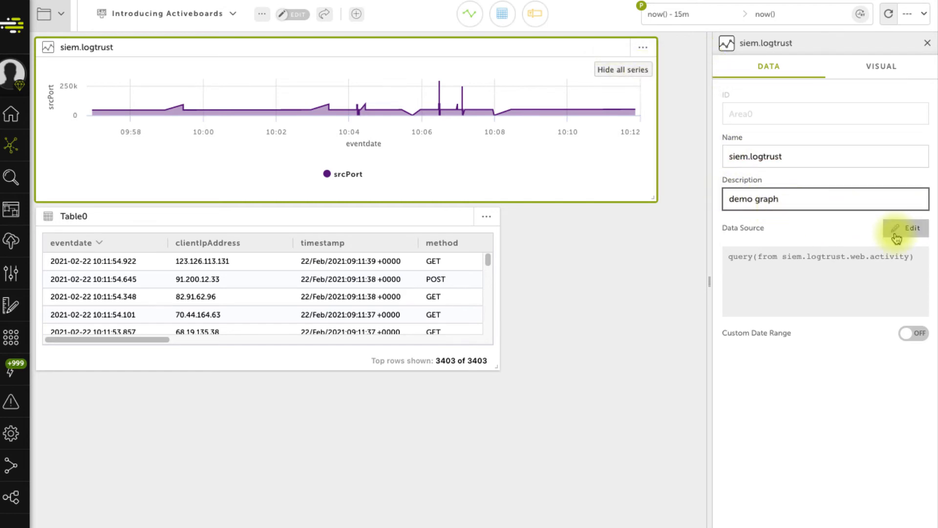
pyautogui.click(900, 228)
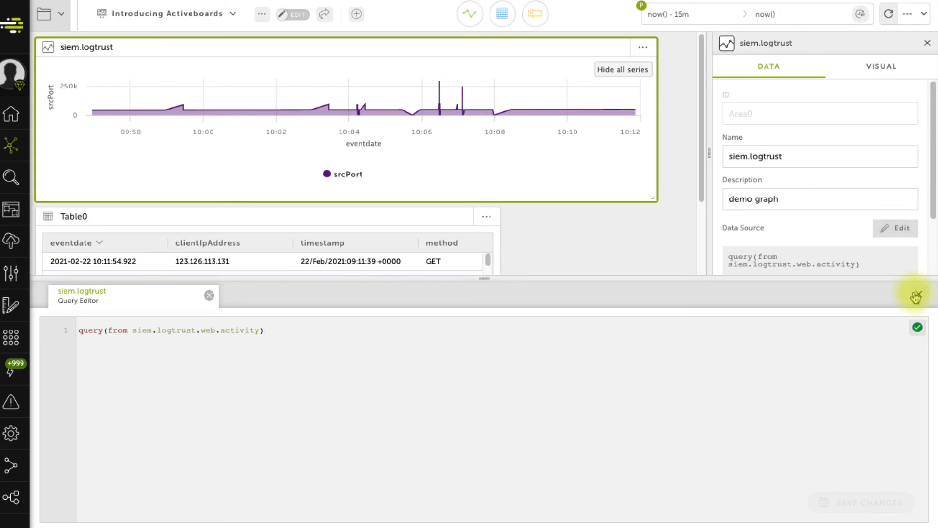
pyautogui.click(909, 333)
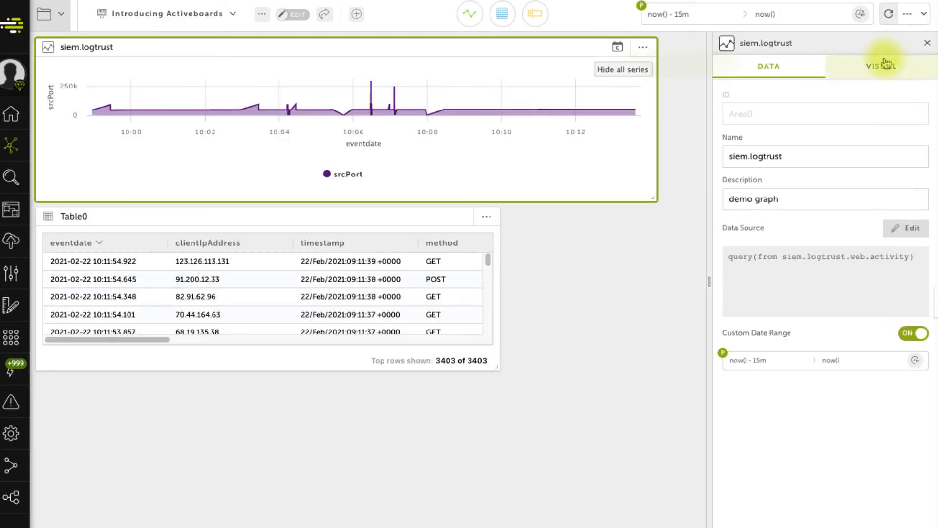
# Step: Review the chart's X/Y axis fields on the Visual tab
pyautogui.click(880, 66)
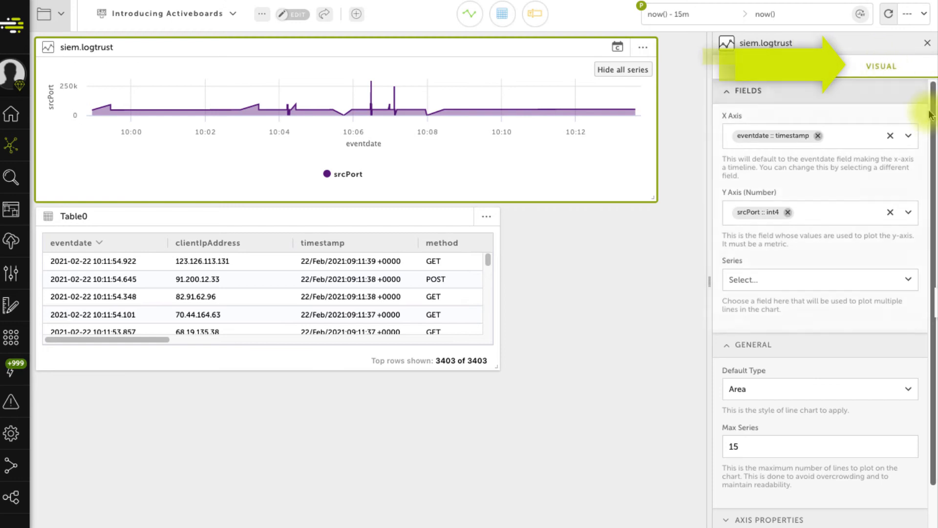
pyautogui.scroll(-3)
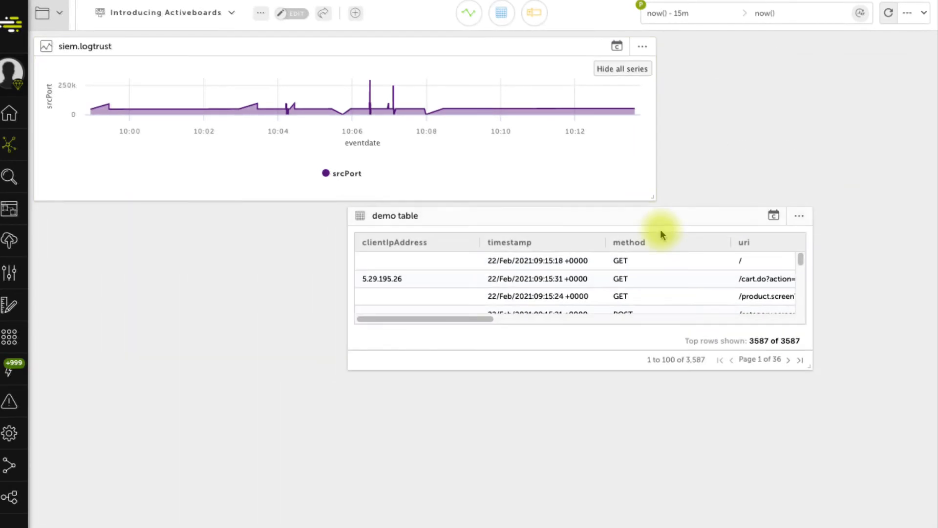
# Step: Drag demo table above the siem.logtrust chart and bring up the board's options menu
pyautogui.moveTo(661, 234); pyautogui.dragTo(465, 276)
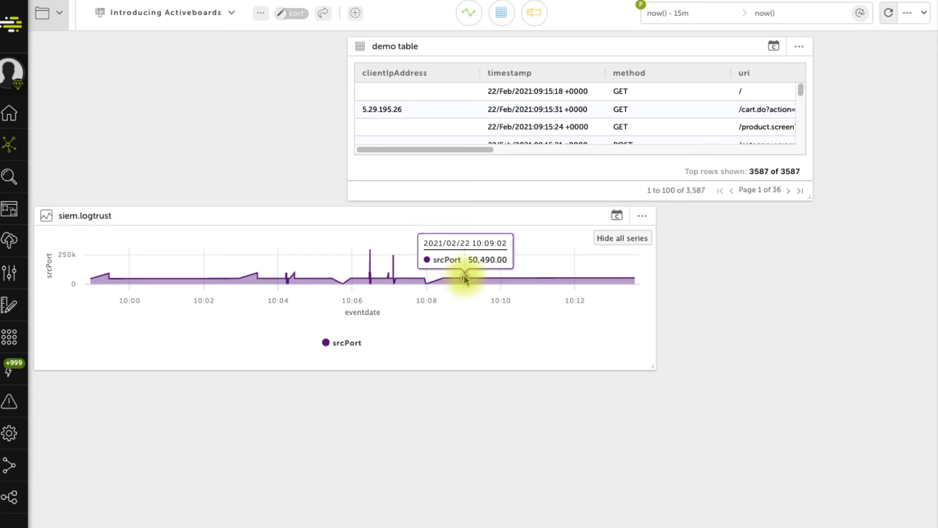
pyautogui.click(260, 12)
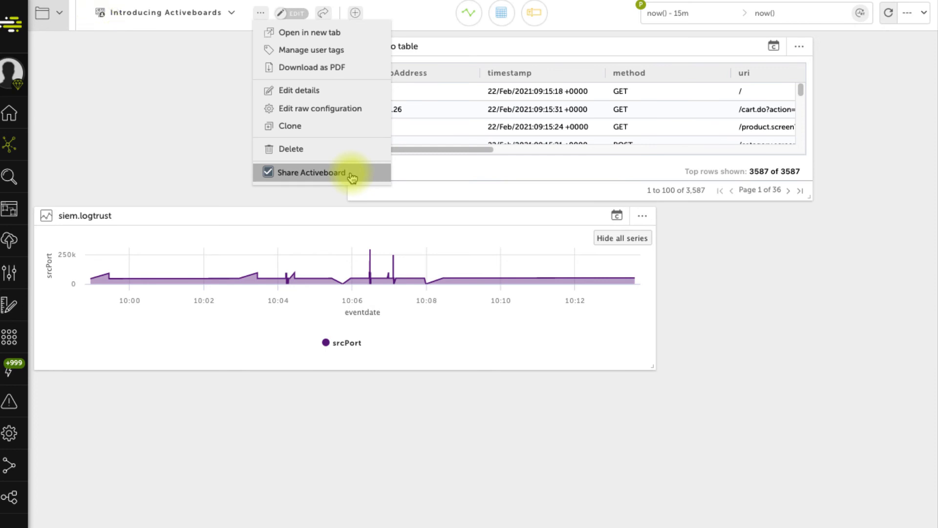
# Step: Enable sharing and apply view access for roles such as Test and SecInsightsDemo
pyautogui.click(310, 172)
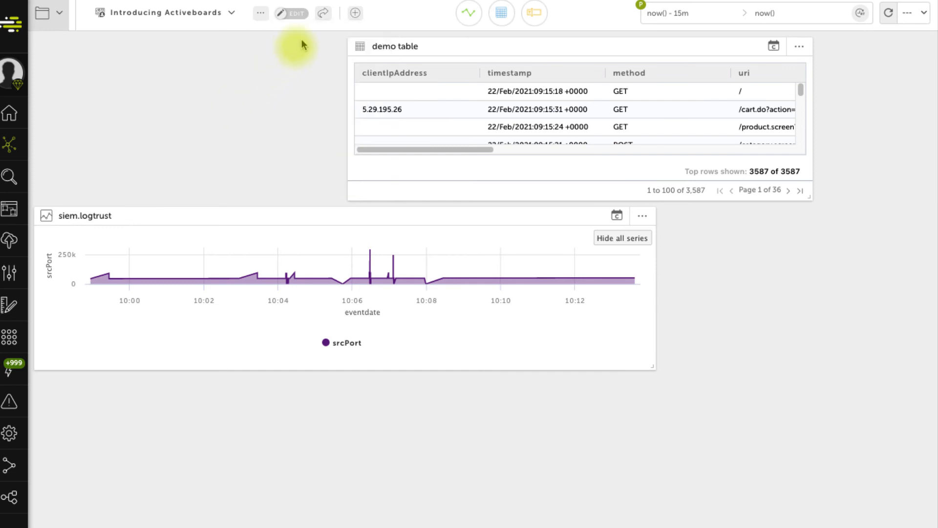
pyautogui.click(323, 13)
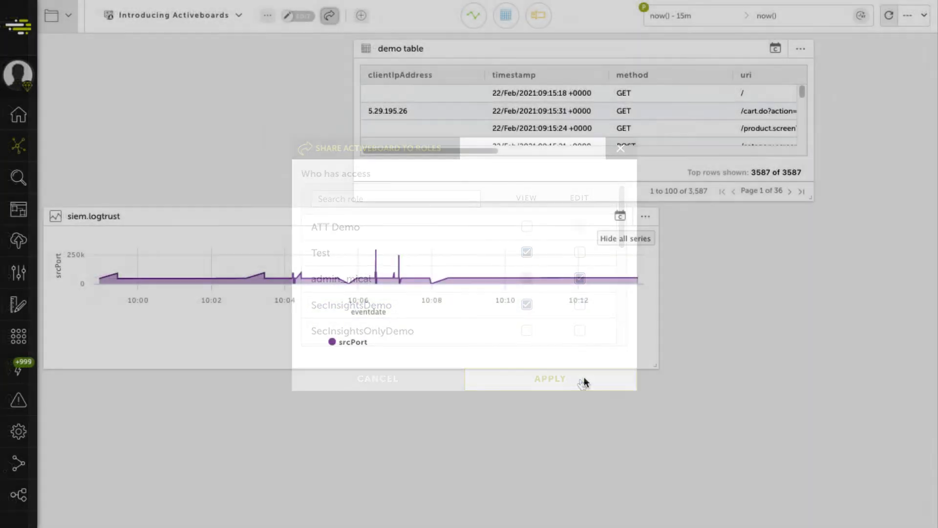
pyautogui.click(549, 378)
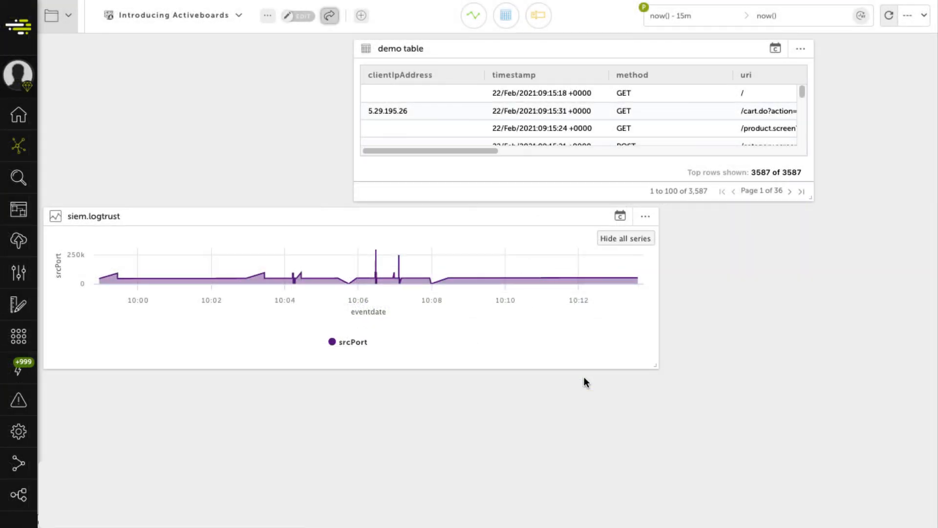